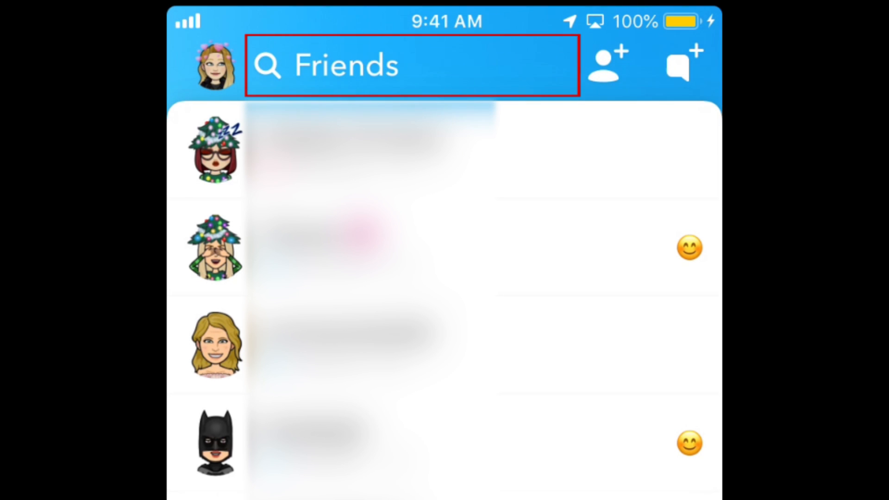
# Search the deleted friend's username and view their Add a Friend result with + Add
pyautogui.click(411, 65)
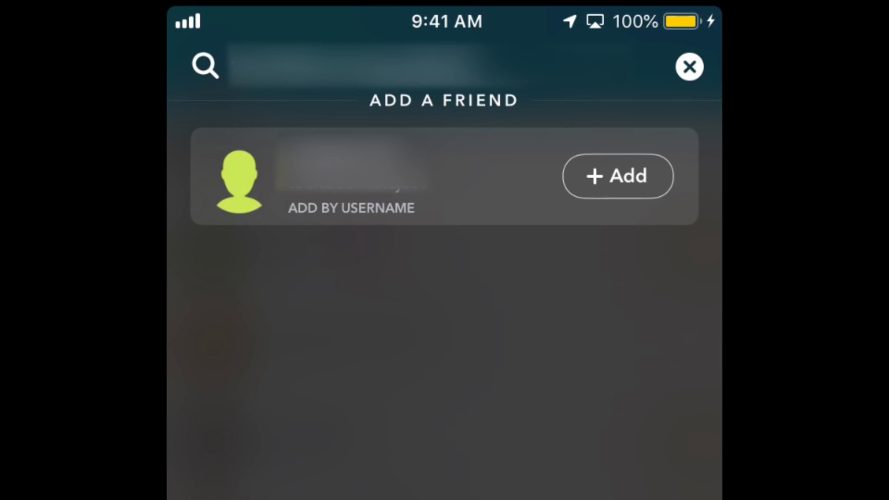
pyautogui.click(616, 176)
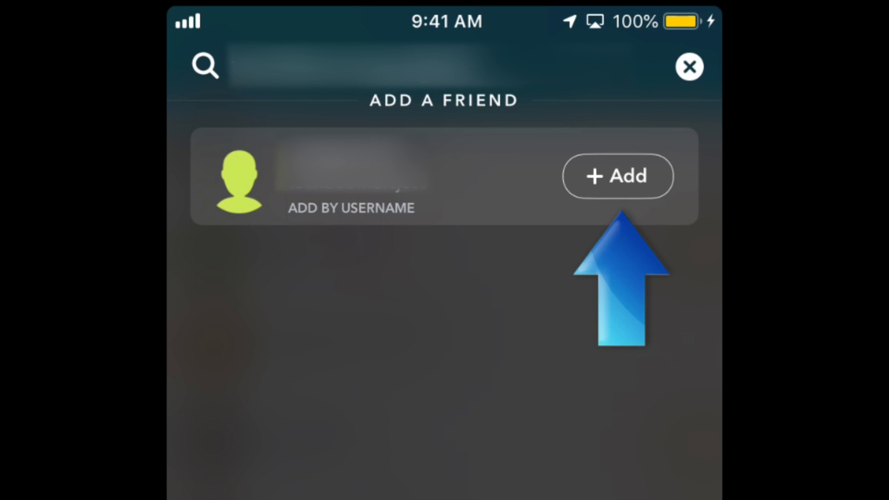